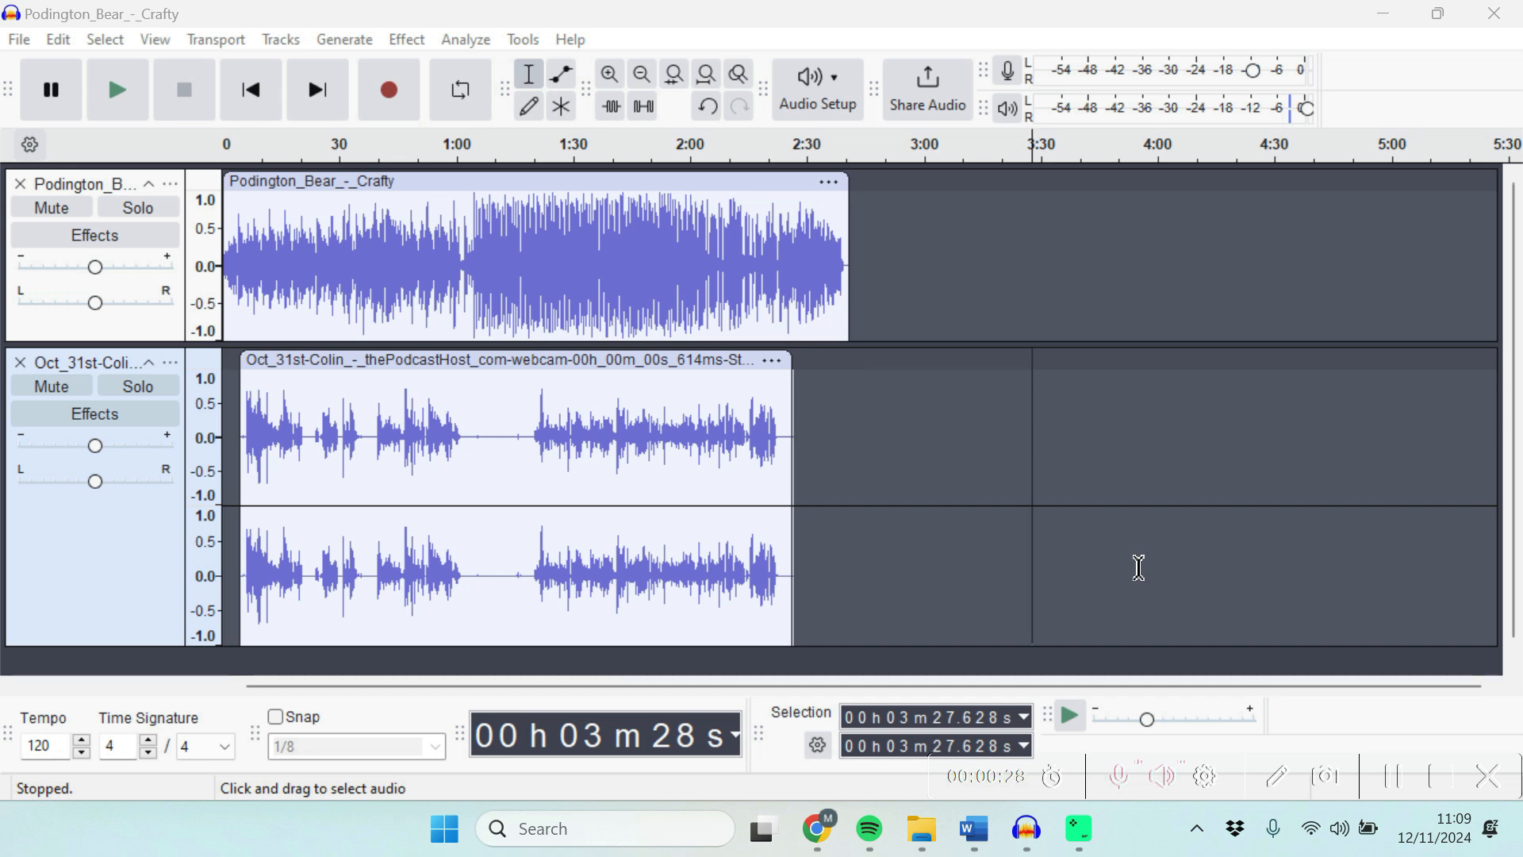
pyautogui.moveTo(1022, 439)
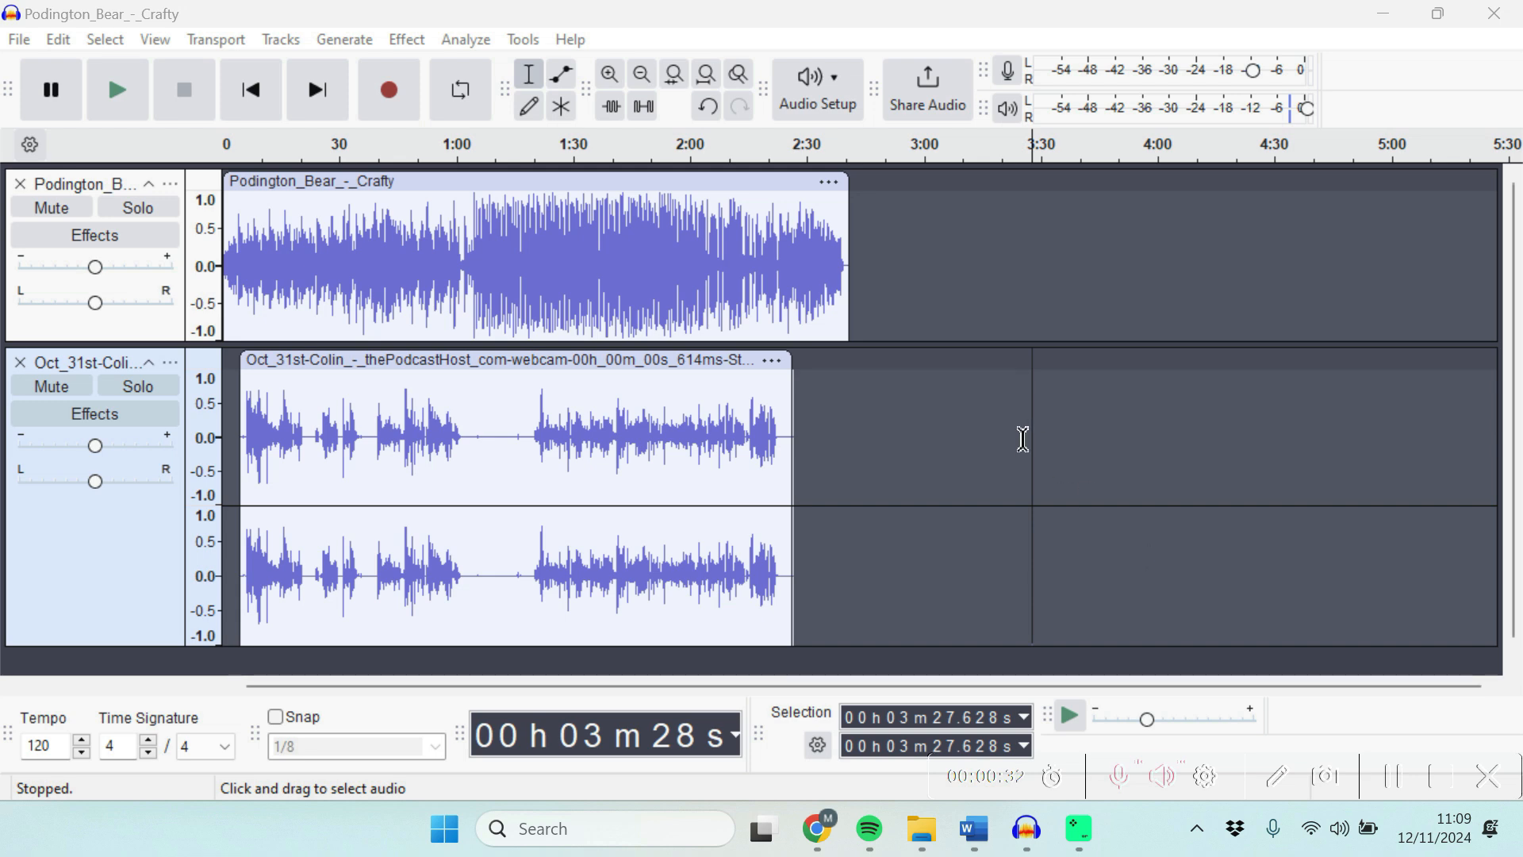
pyautogui.moveTo(319, 242)
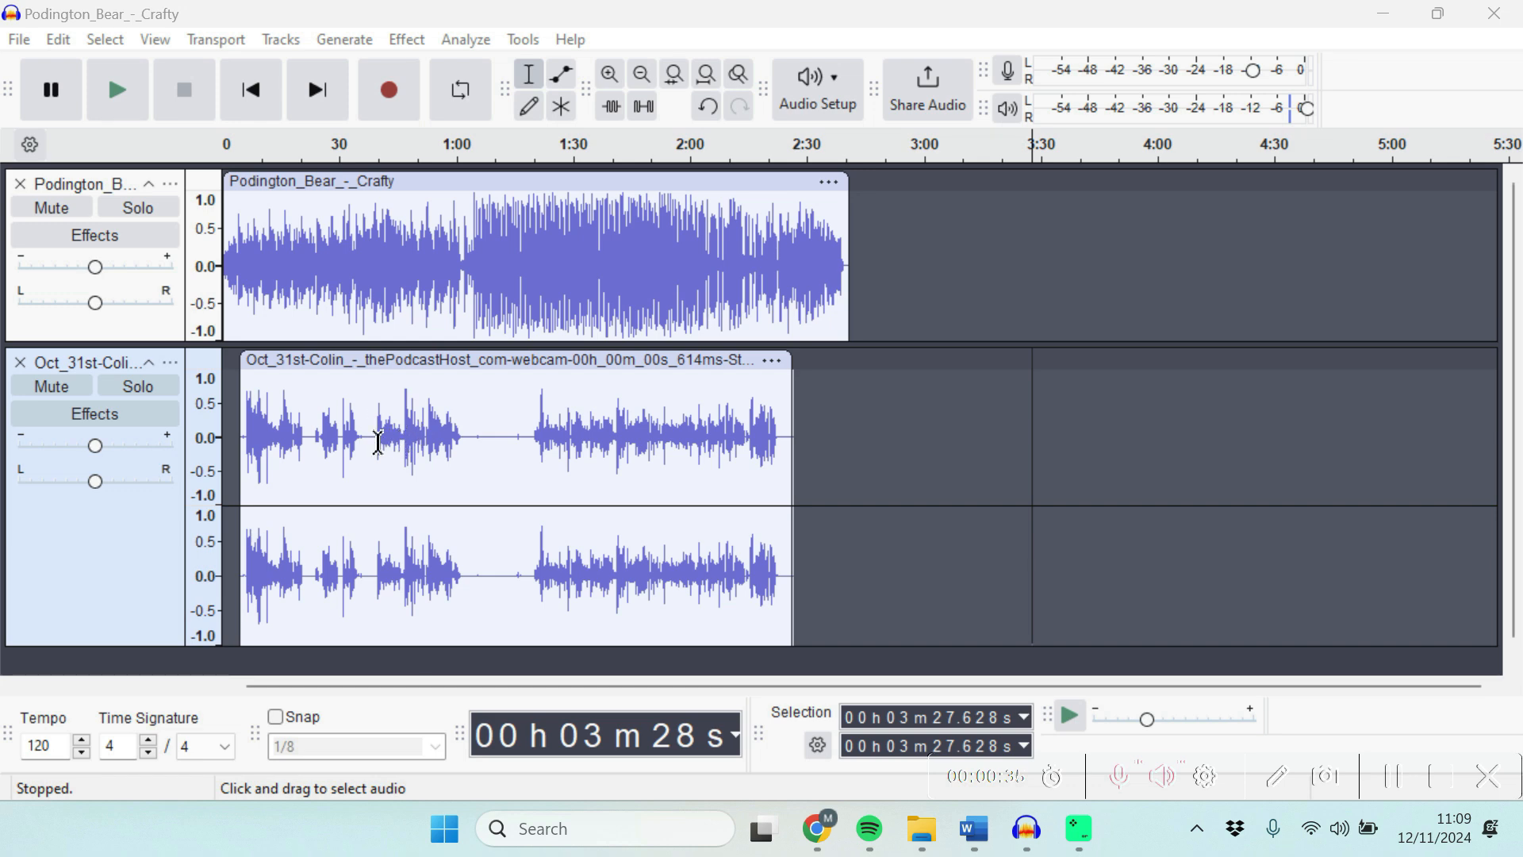
# Select the Podington Bear music track and browse the Volume and Compression effects
pyautogui.click(330, 257)
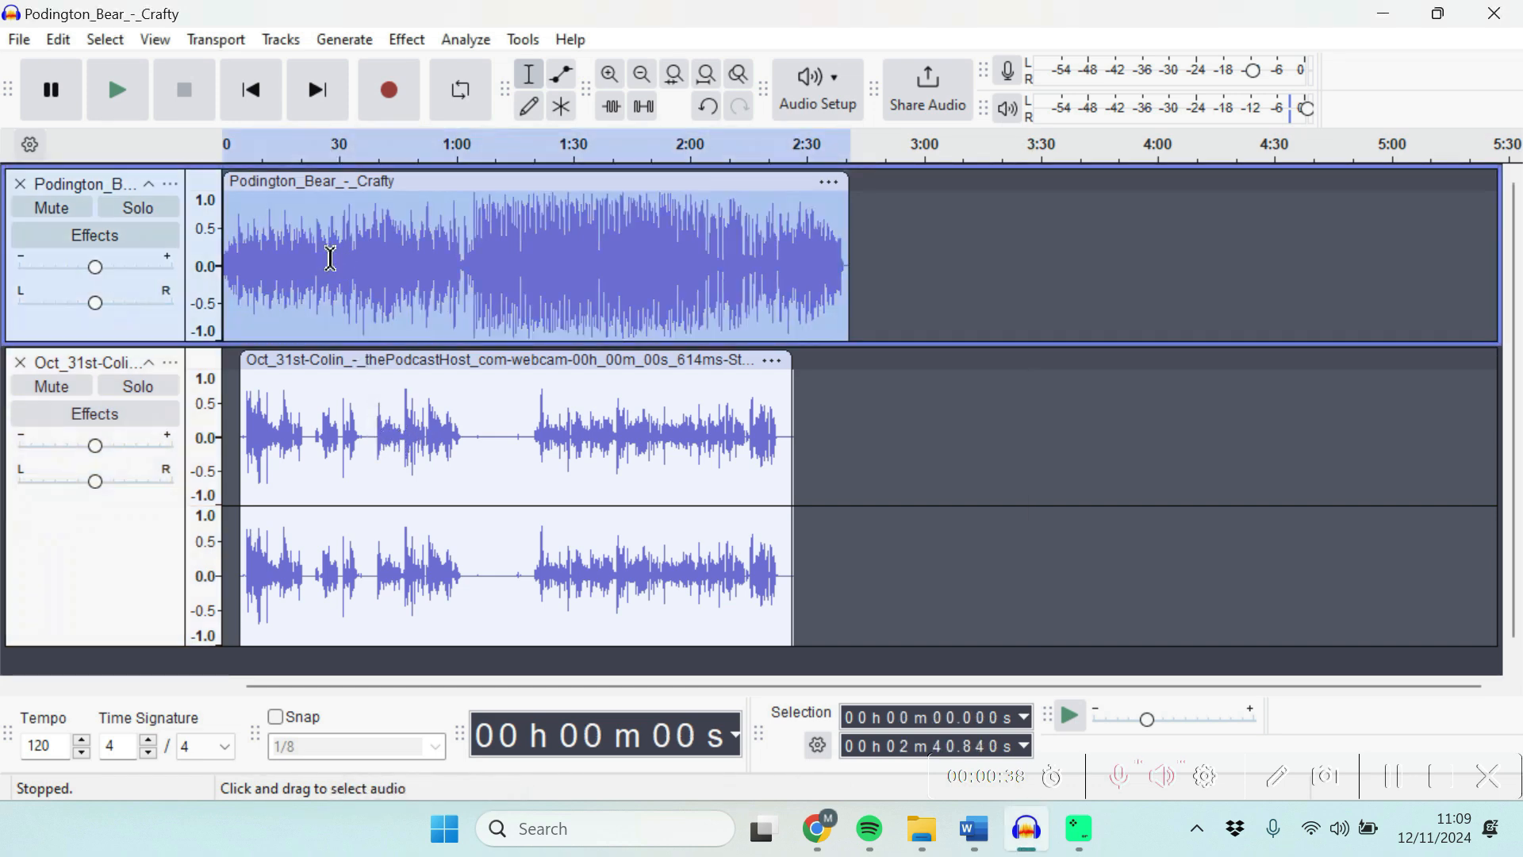
pyautogui.moveTo(388, 89)
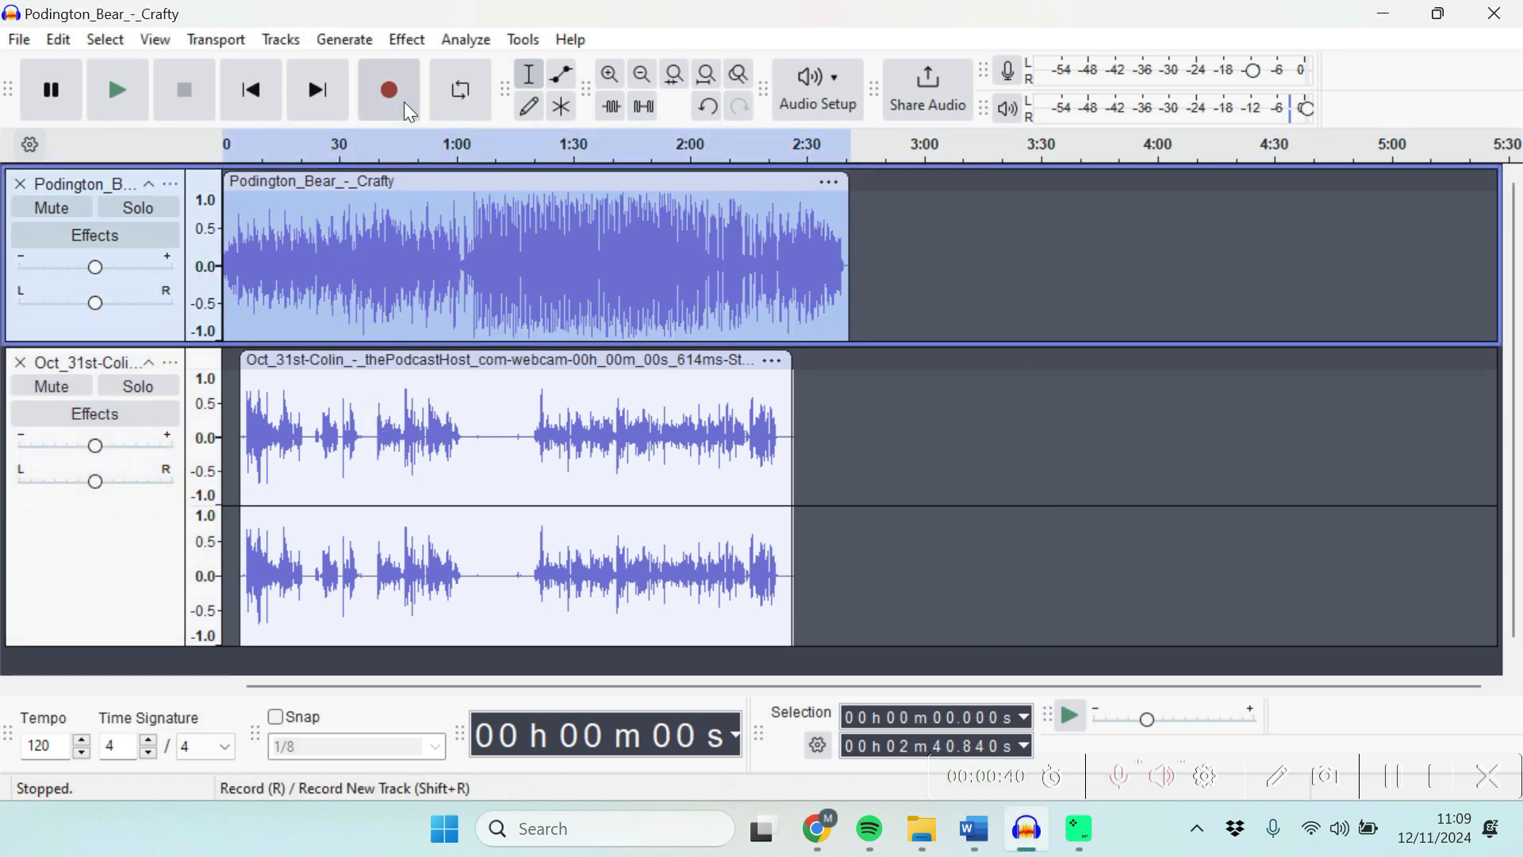
pyautogui.click(406, 39)
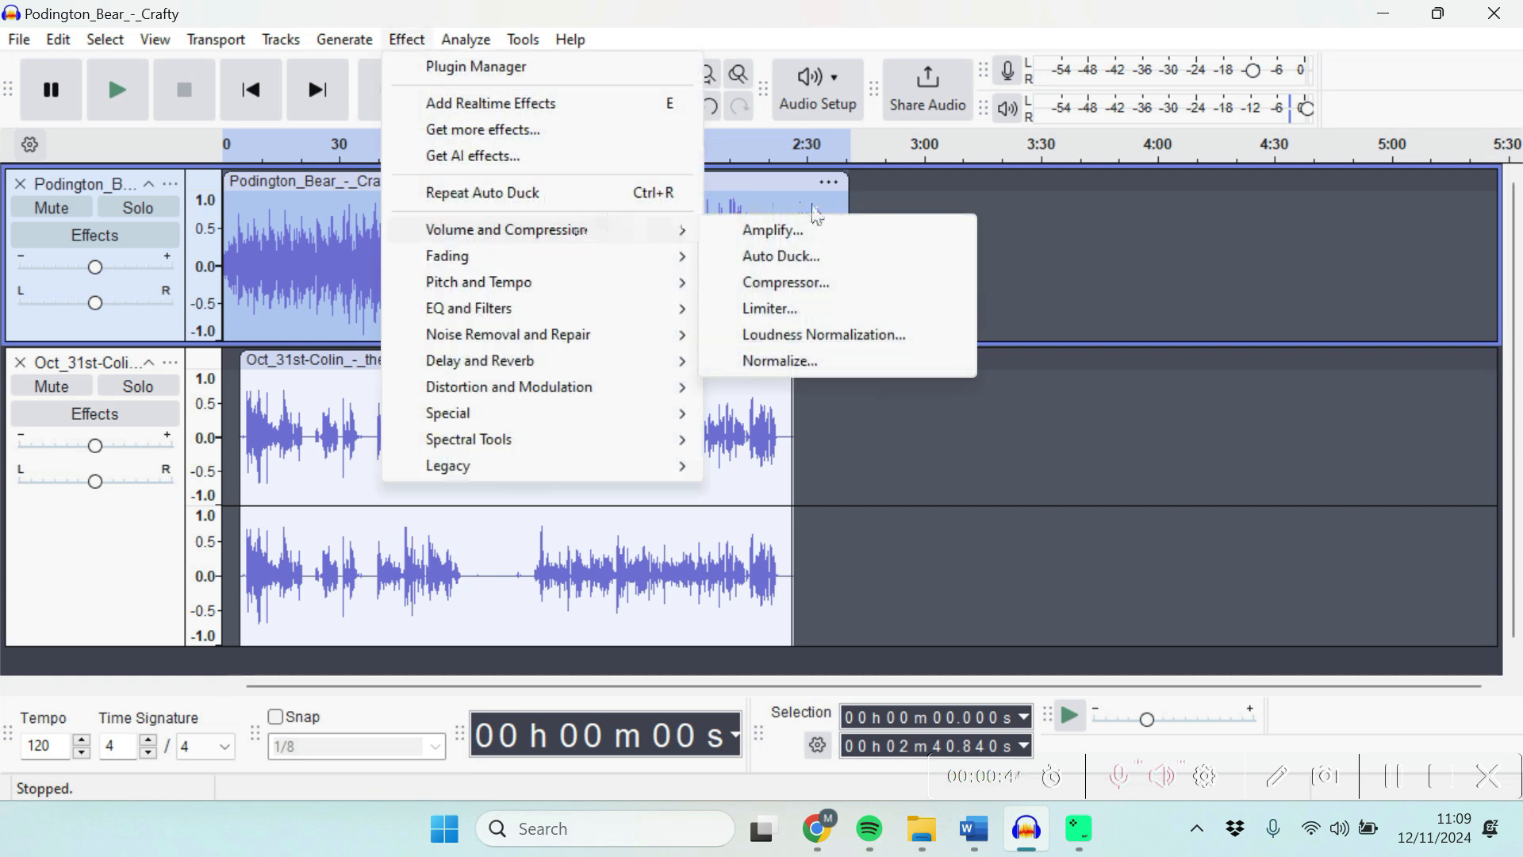
# Apply Auto Duck with the default -12 dB duck amount, fades and threshold
pyautogui.click(779, 255)
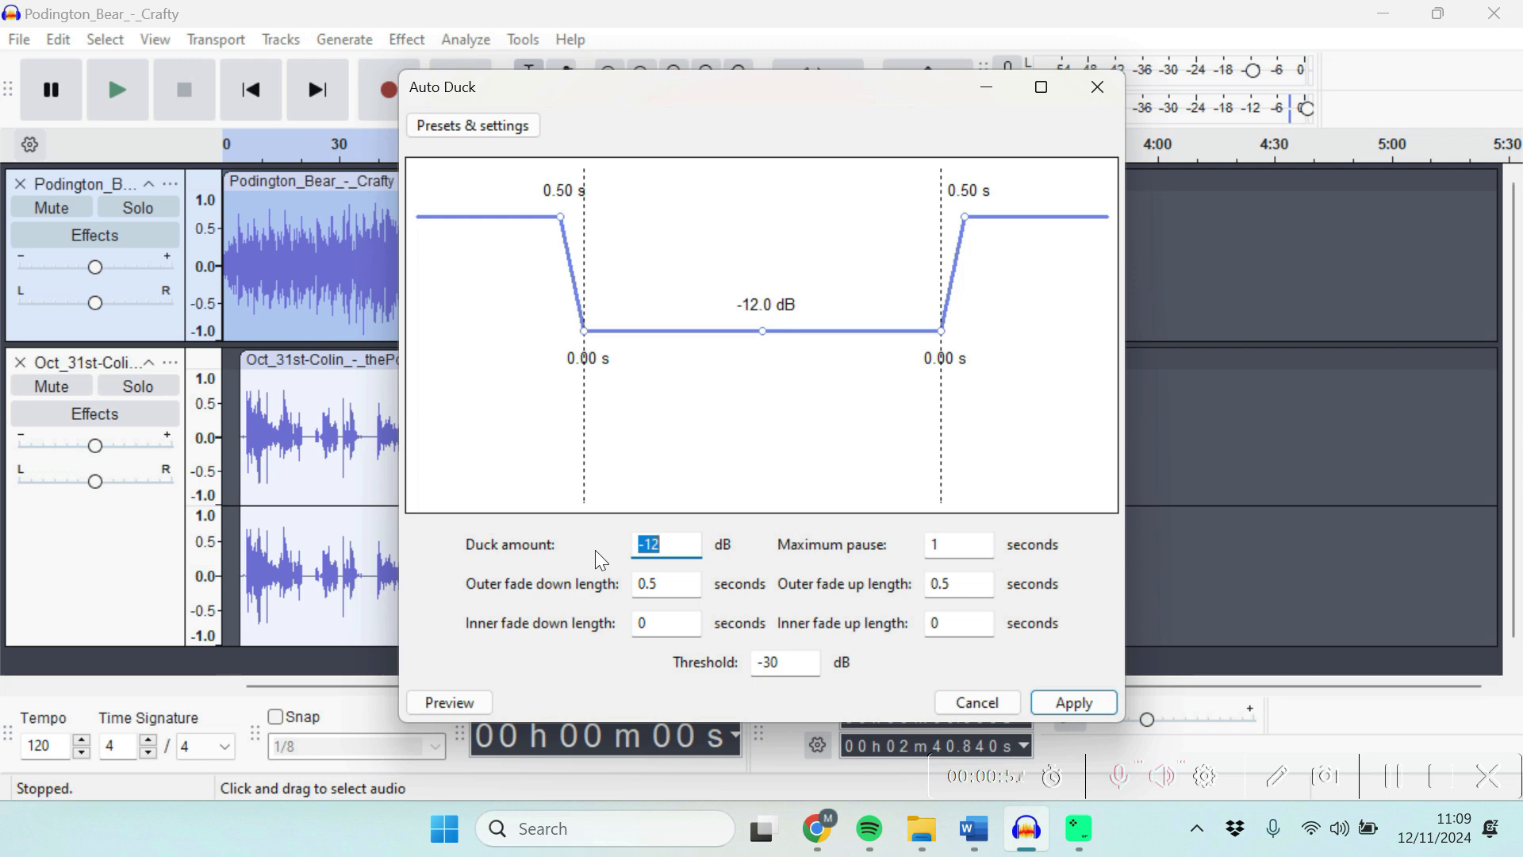
pyautogui.moveTo(895, 566)
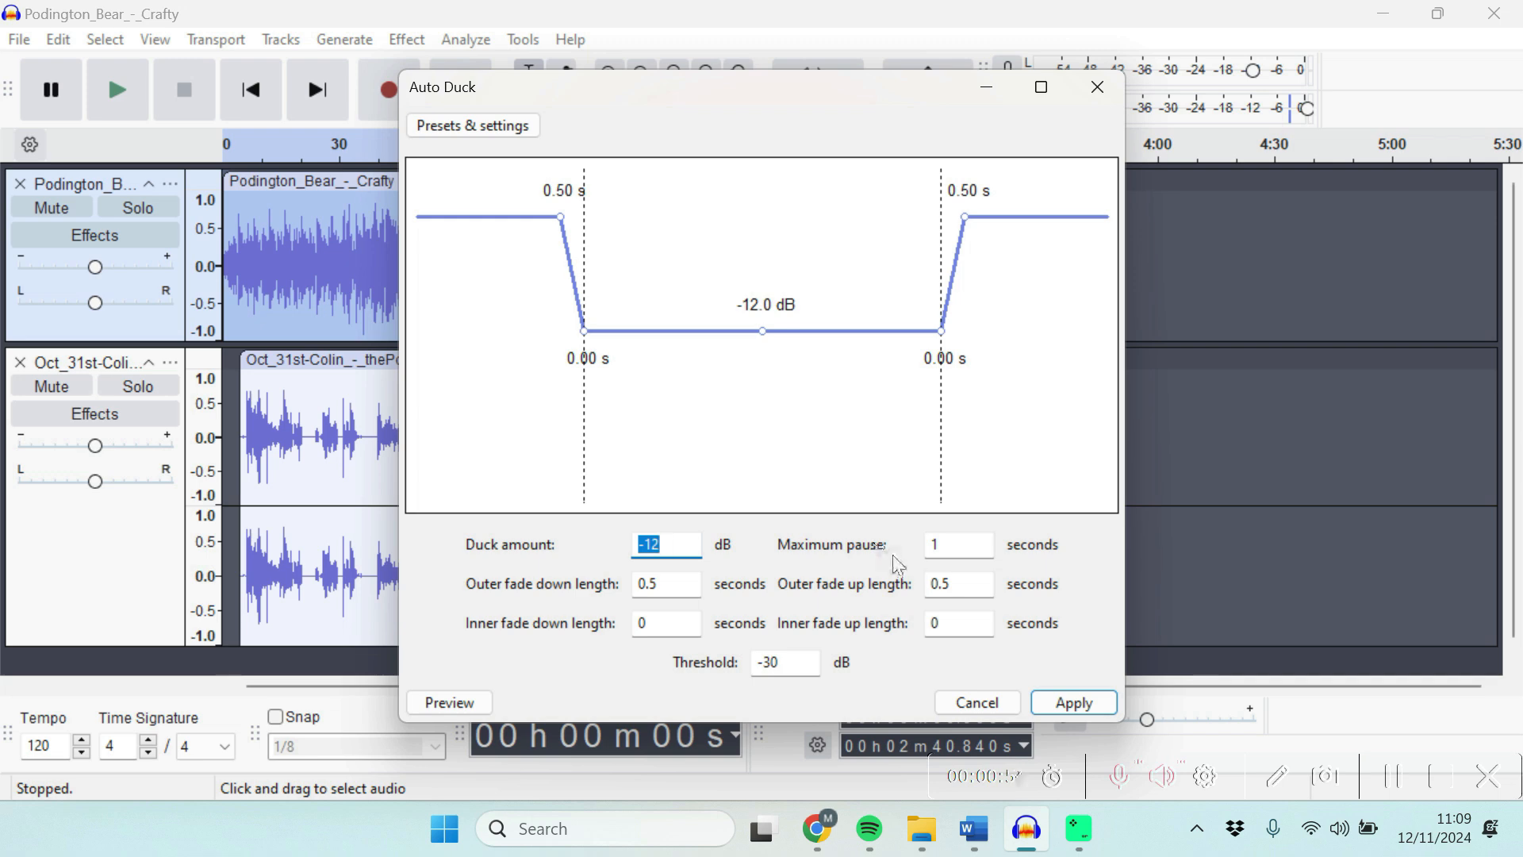
pyautogui.moveTo(901, 562)
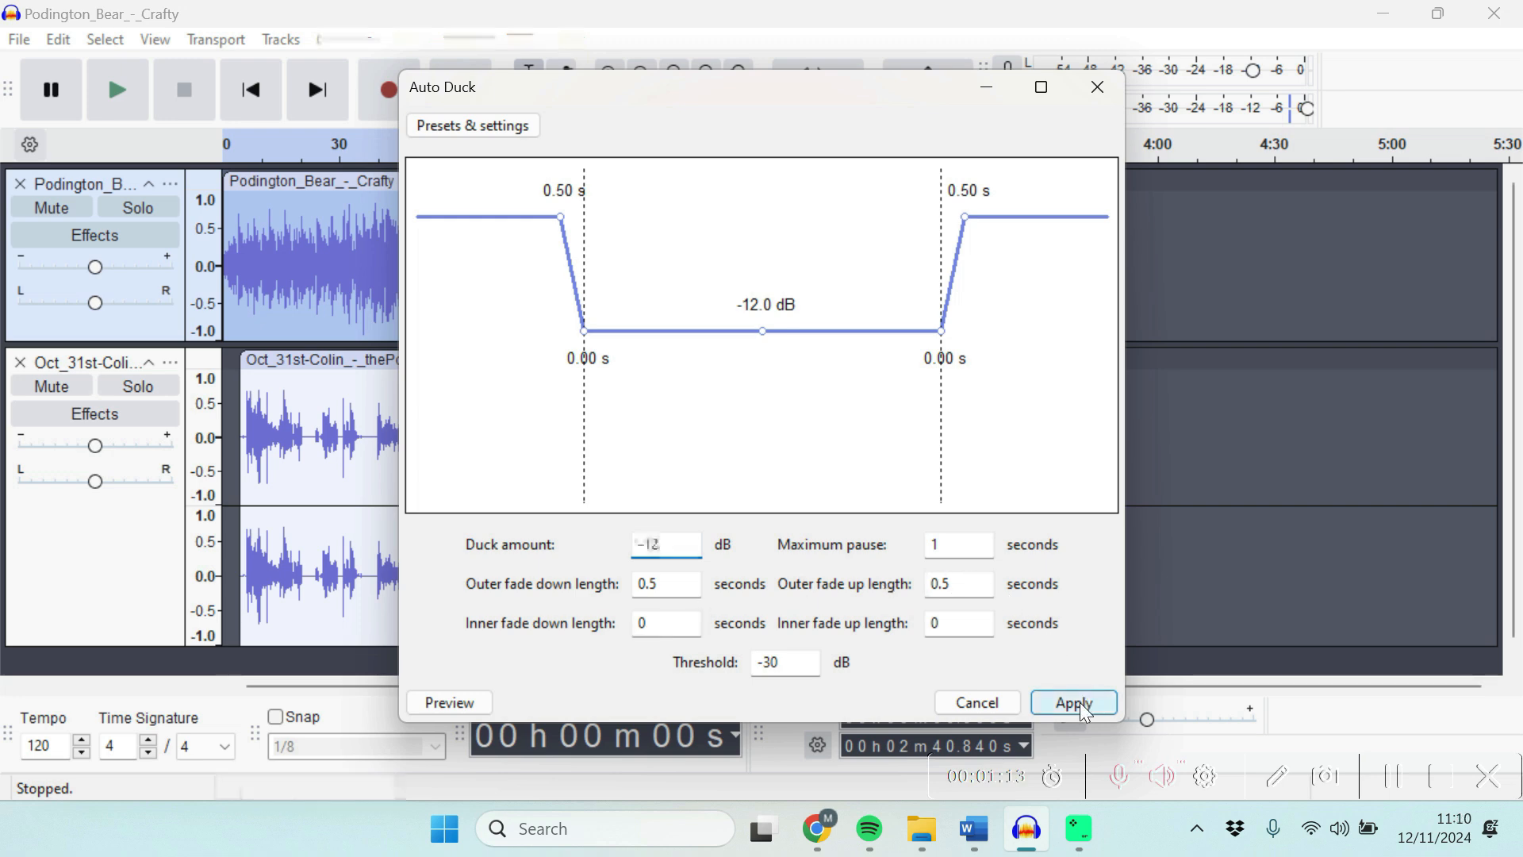
pyautogui.click(1072, 702)
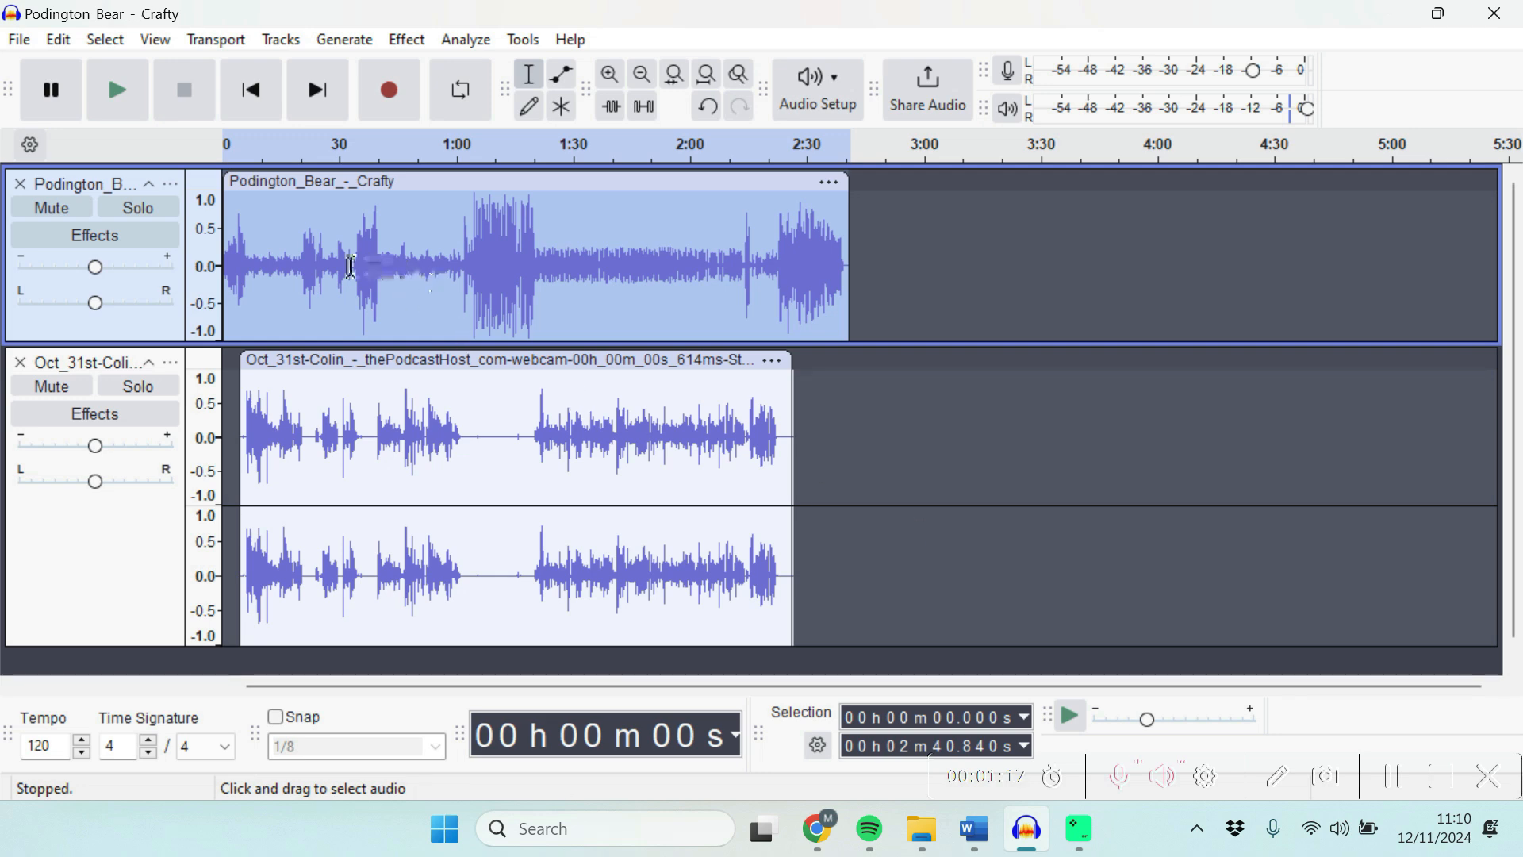
pyautogui.moveTo(566, 290)
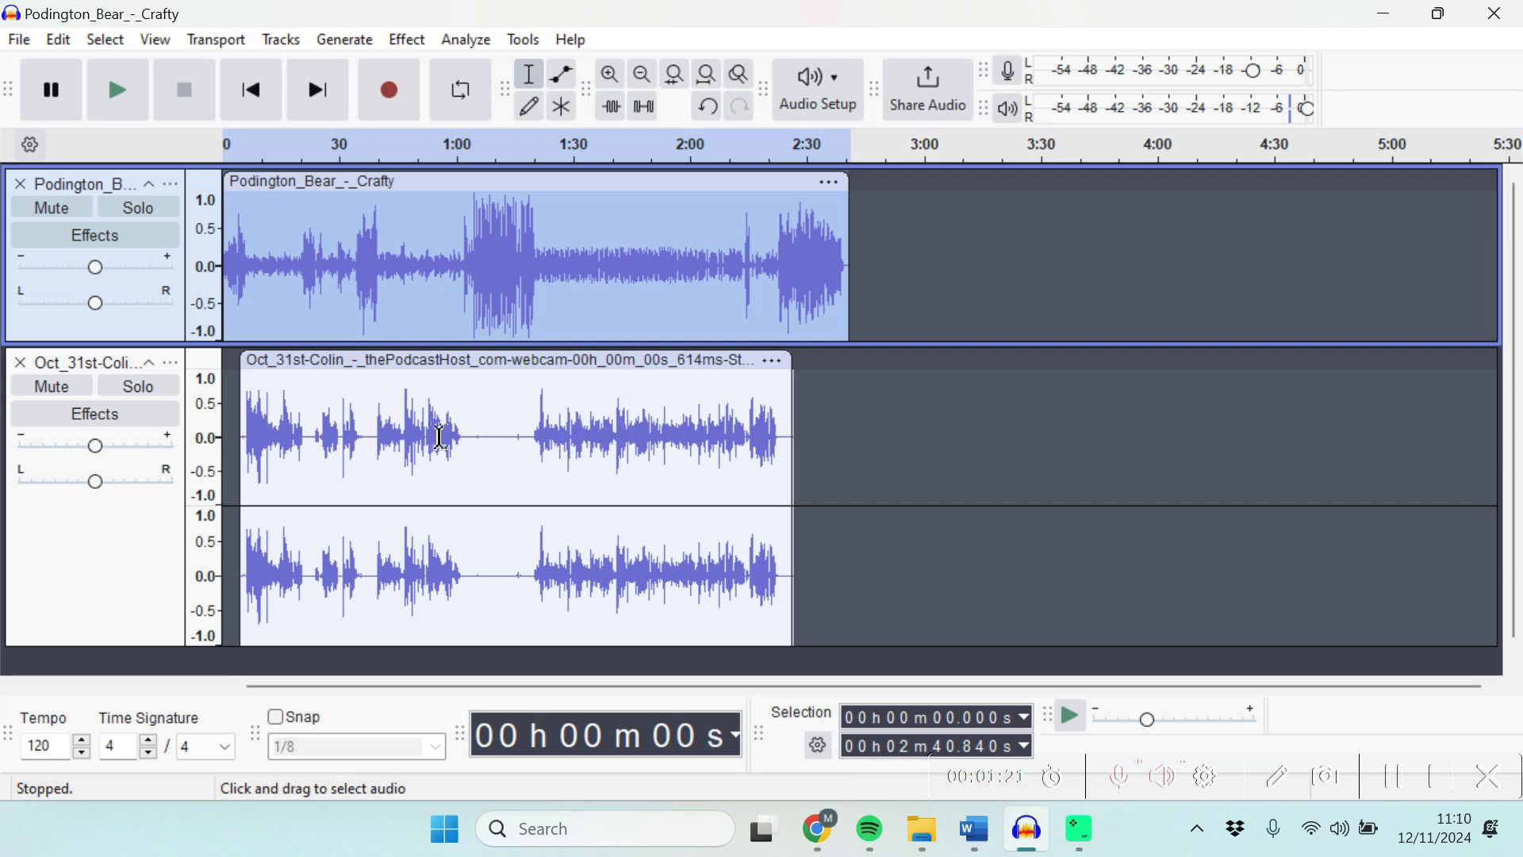
pyautogui.moveTo(236, 406)
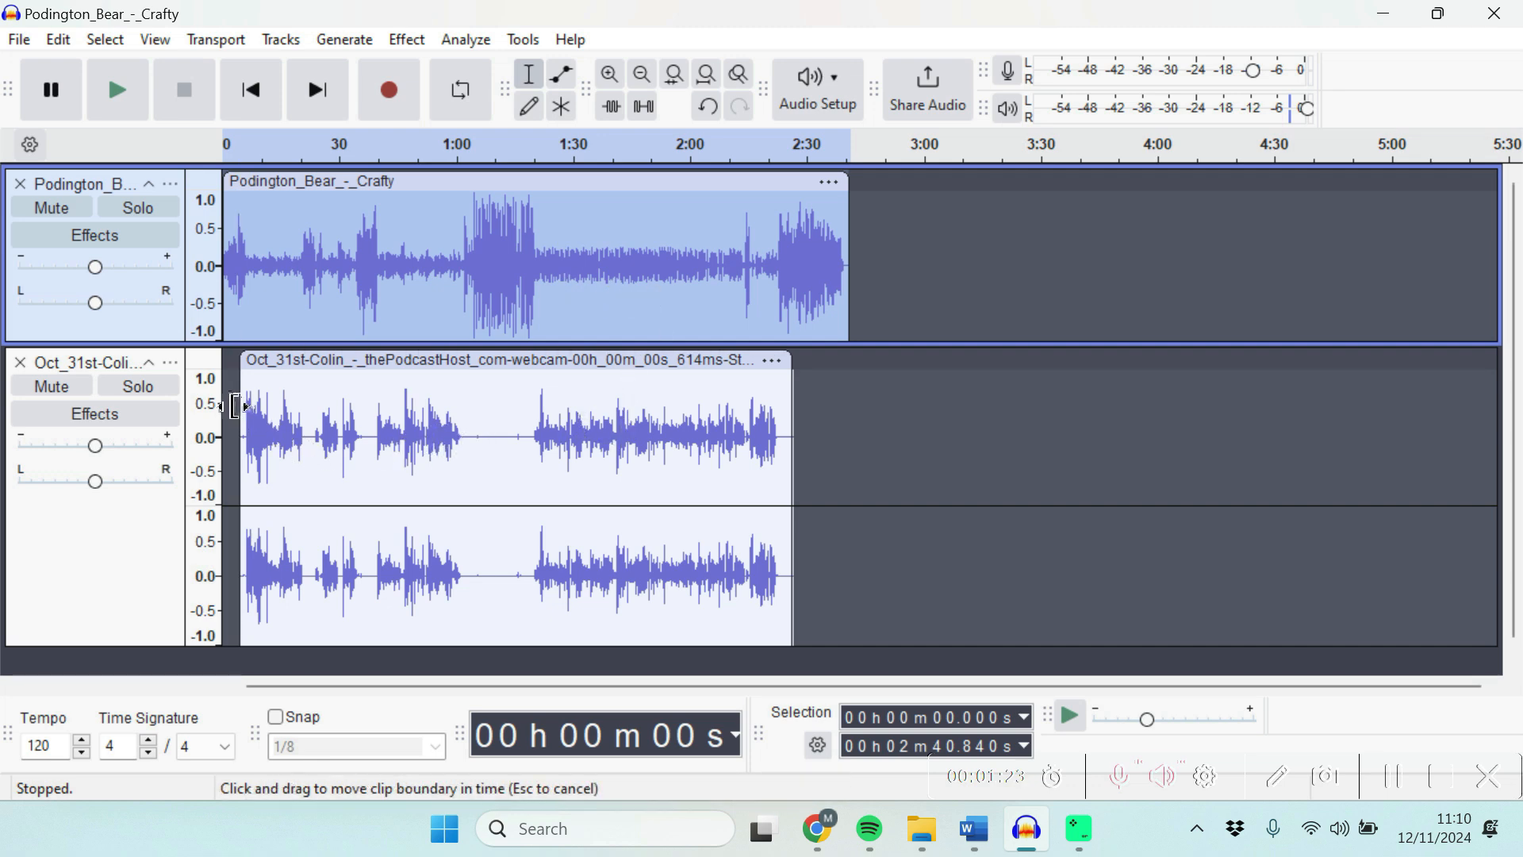
pyautogui.click(116, 90)
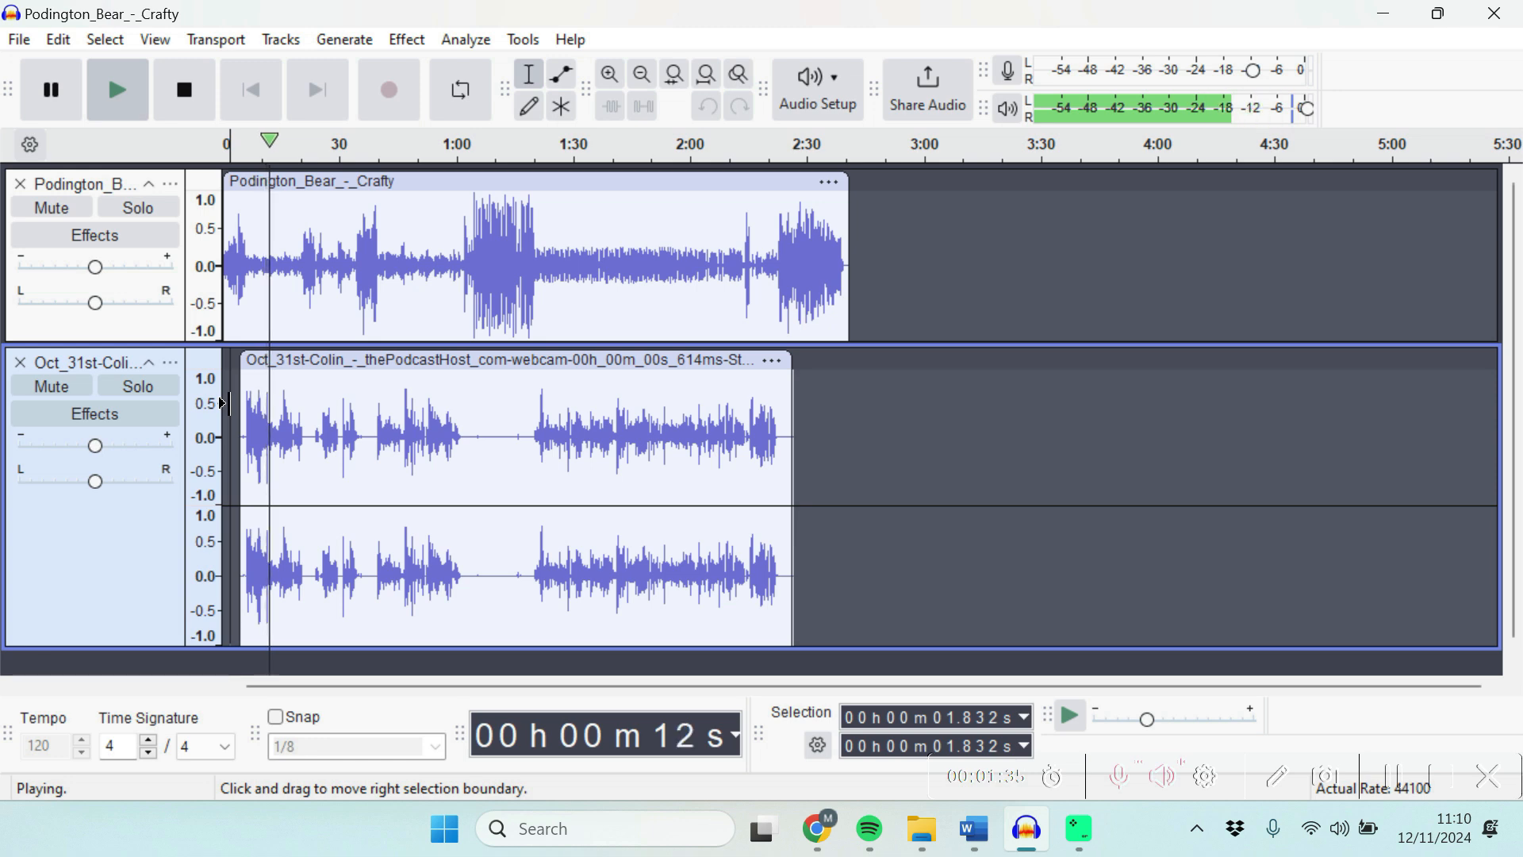
pyautogui.click(183, 90)
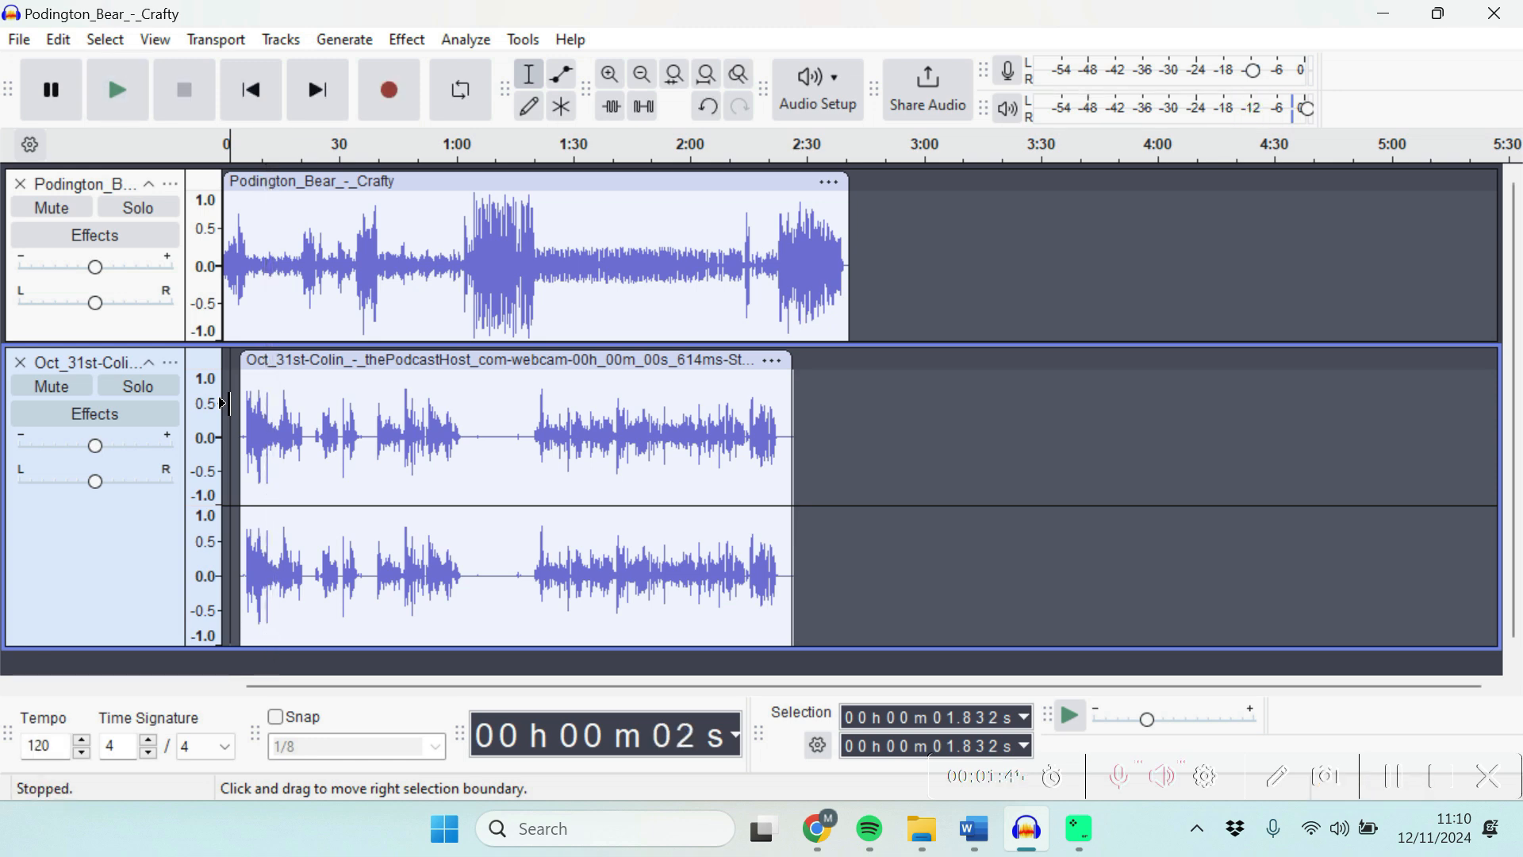